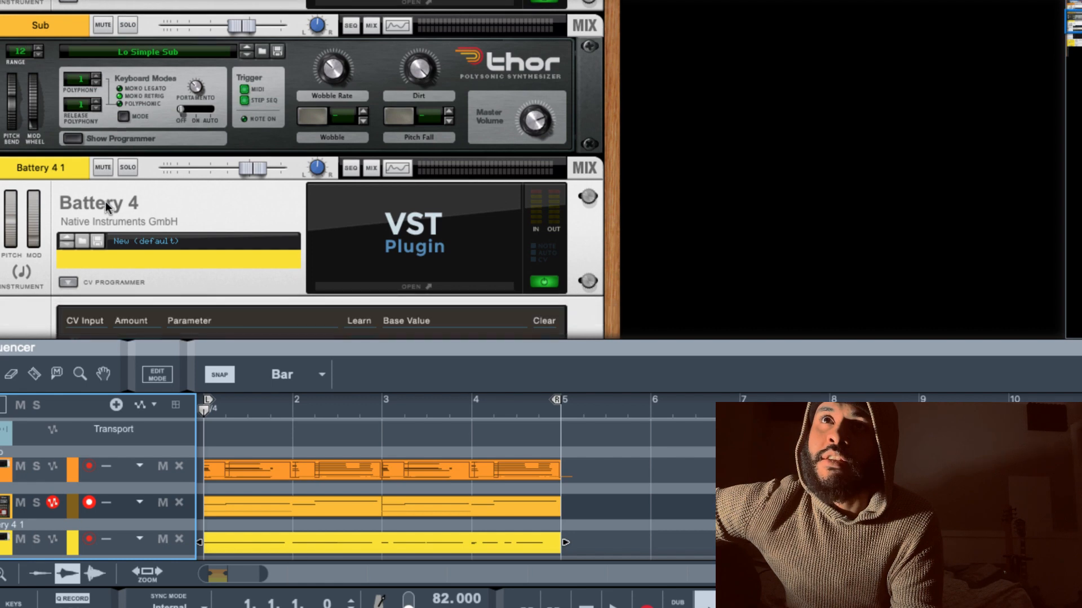
{"action": "mouse_move", "coordinate": [55, 99]}
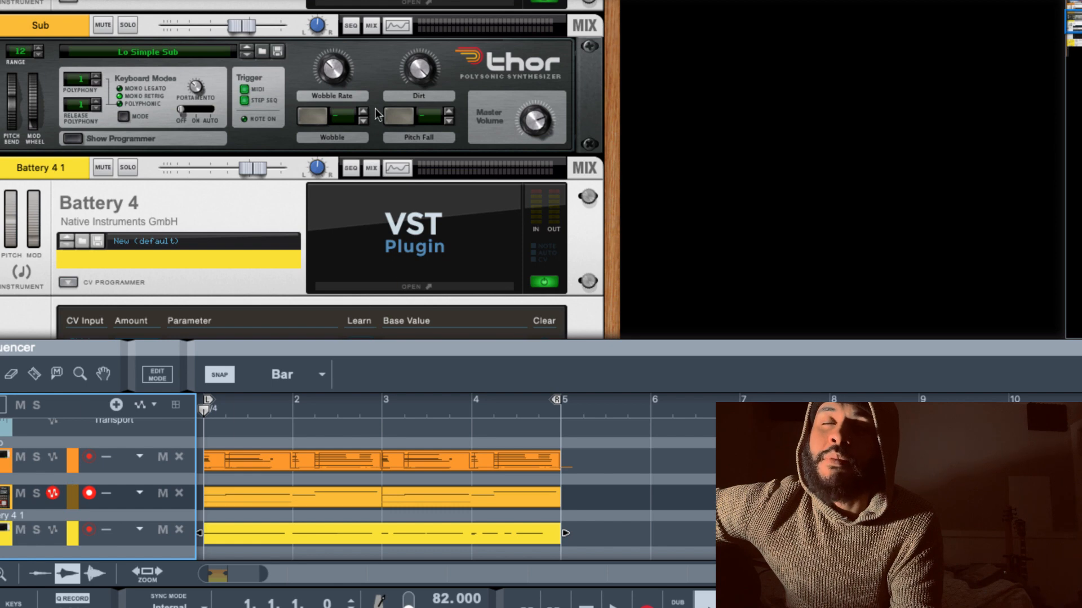
{"action": "mouse_move", "coordinate": [358, 159]}
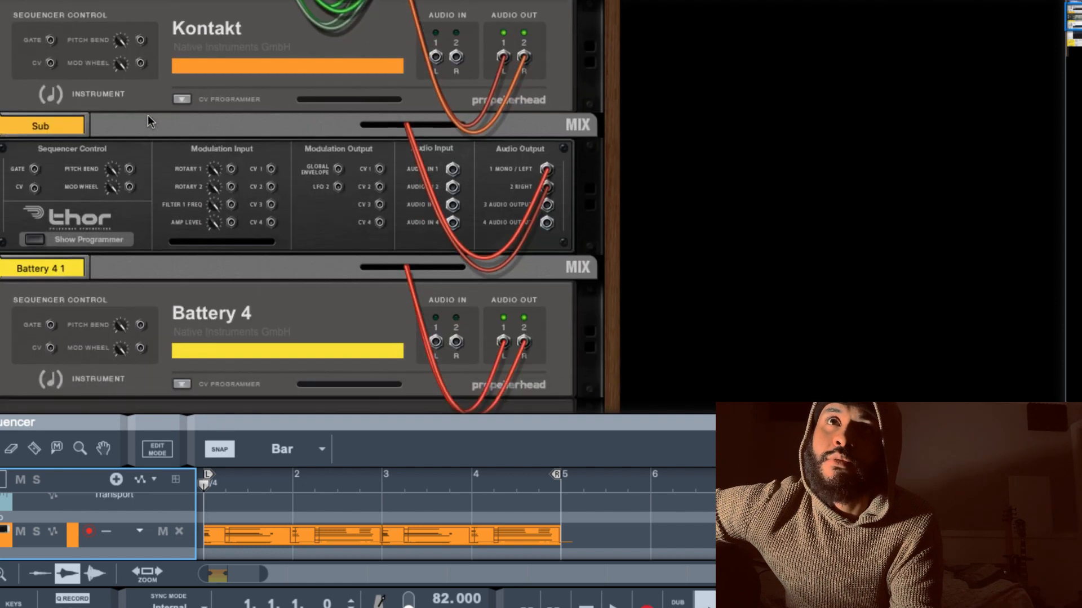
{"action": "scroll", "scroll_direction": "down", "scroll_amount": 3}
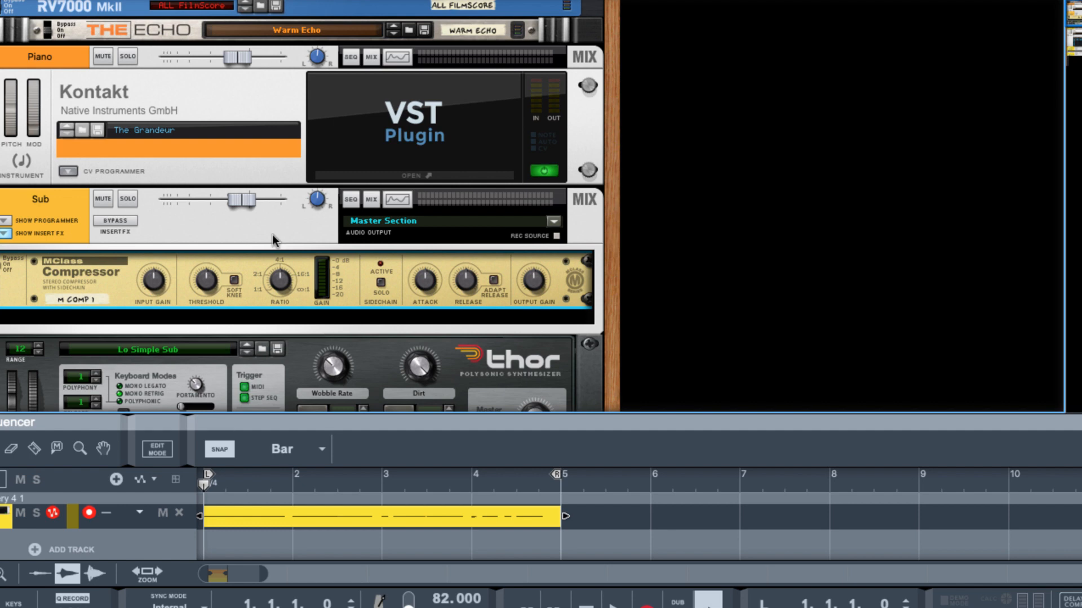
{"action": "mouse_move", "coordinate": [348, 237]}
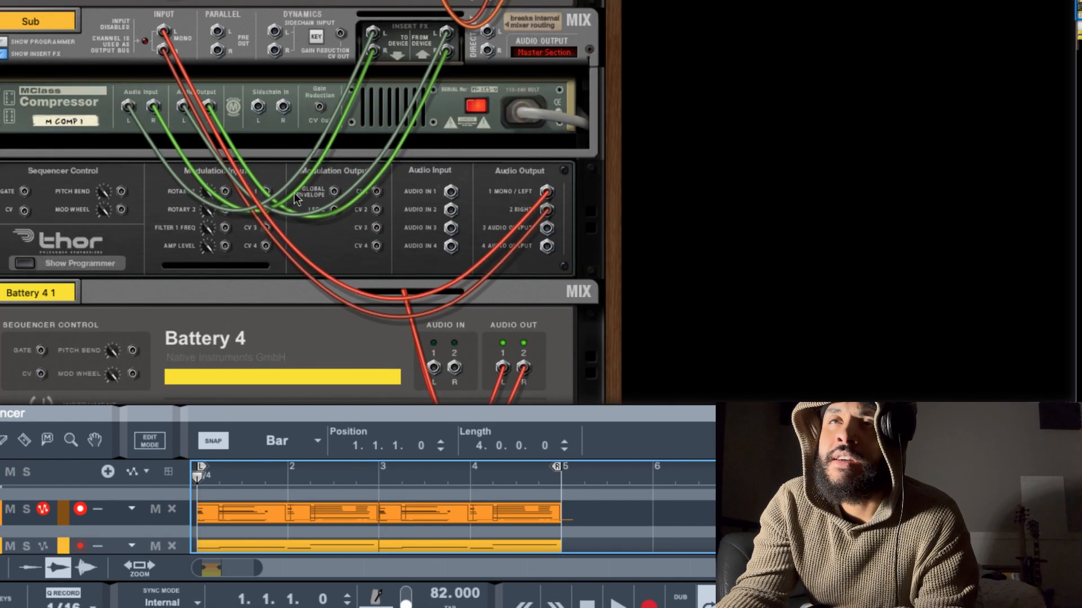
{"action": "scroll", "scroll_direction": "down", "scroll_amount": 3}
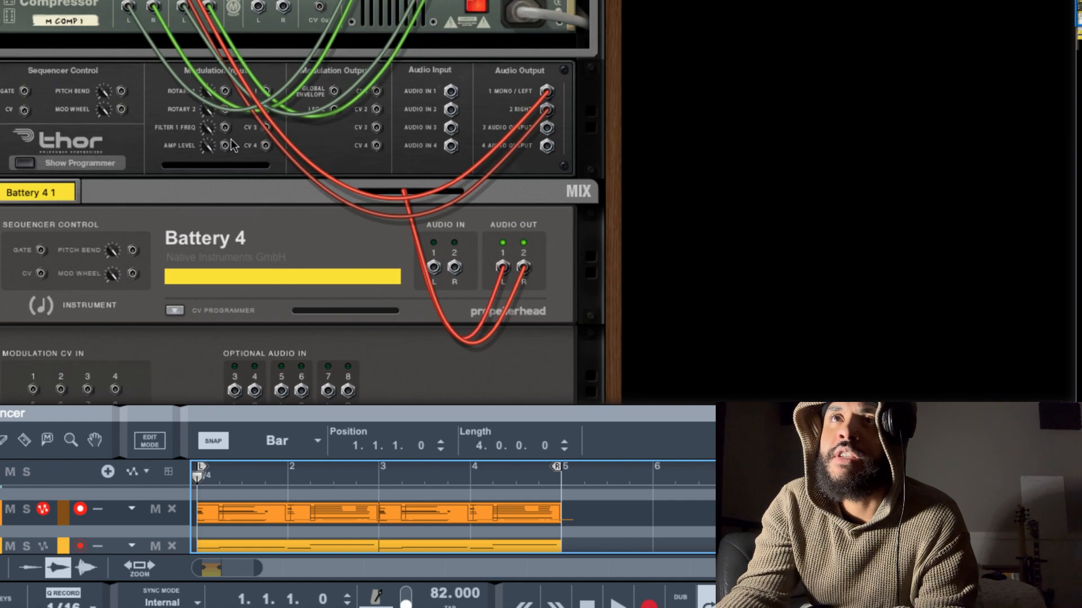
{"action": "scroll", "scroll_direction": "down", "scroll_amount": 3}
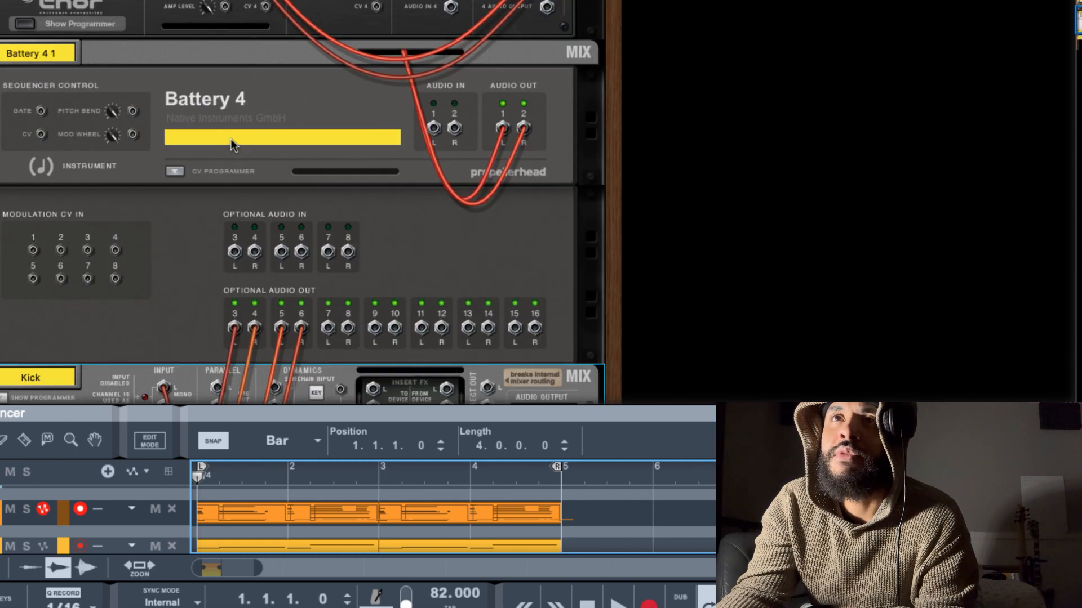
{"action": "scroll", "scroll_direction": "down", "scroll_amount": 3}
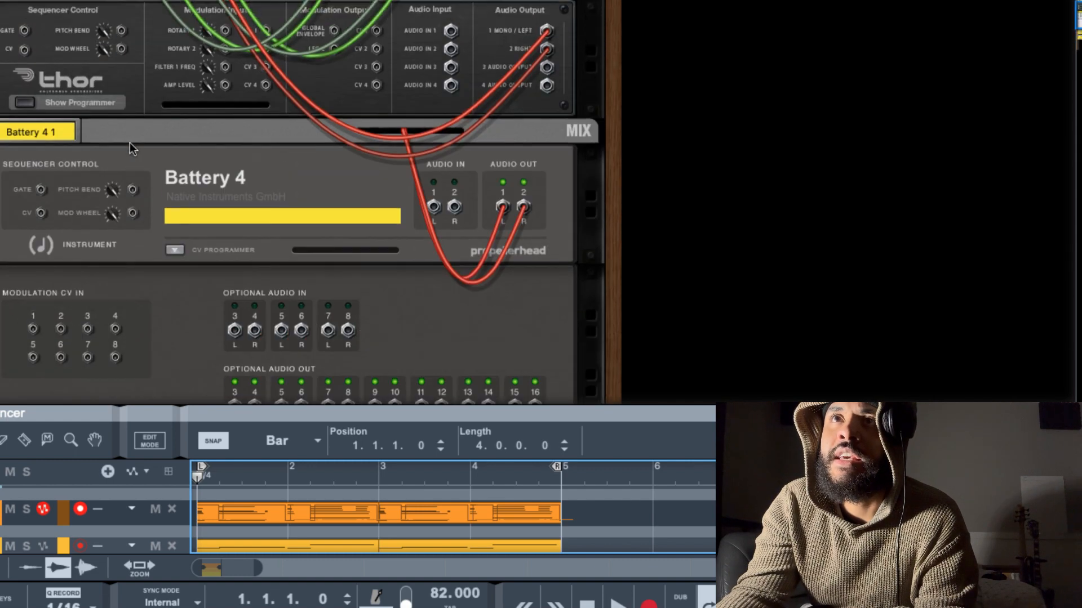
{"action": "scroll", "scroll_direction": "down", "scroll_amount": 3}
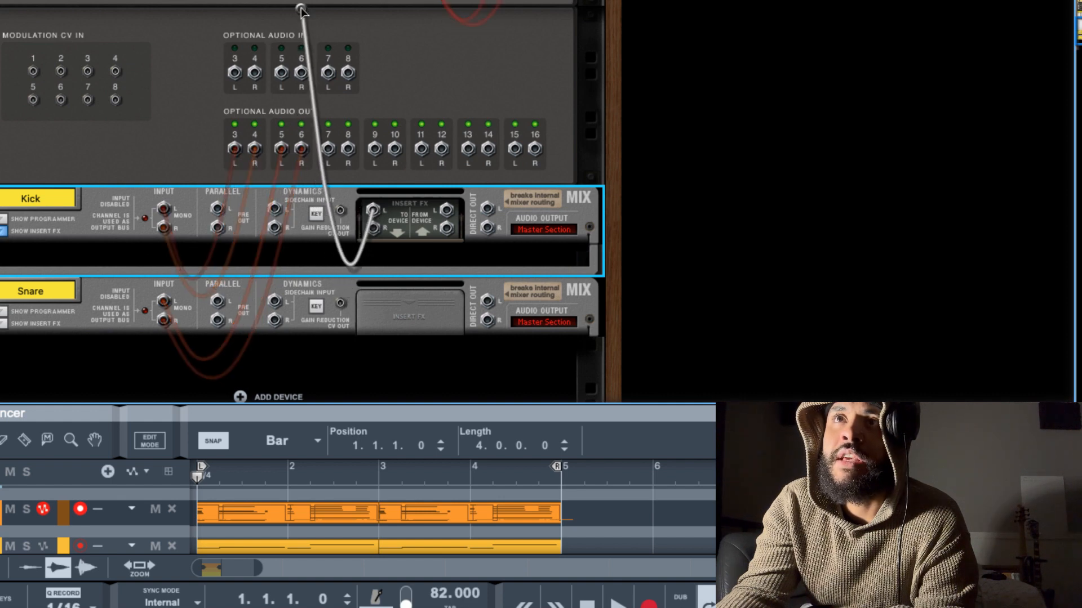
{"action": "scroll", "scroll_direction": "down", "scroll_amount": 3}
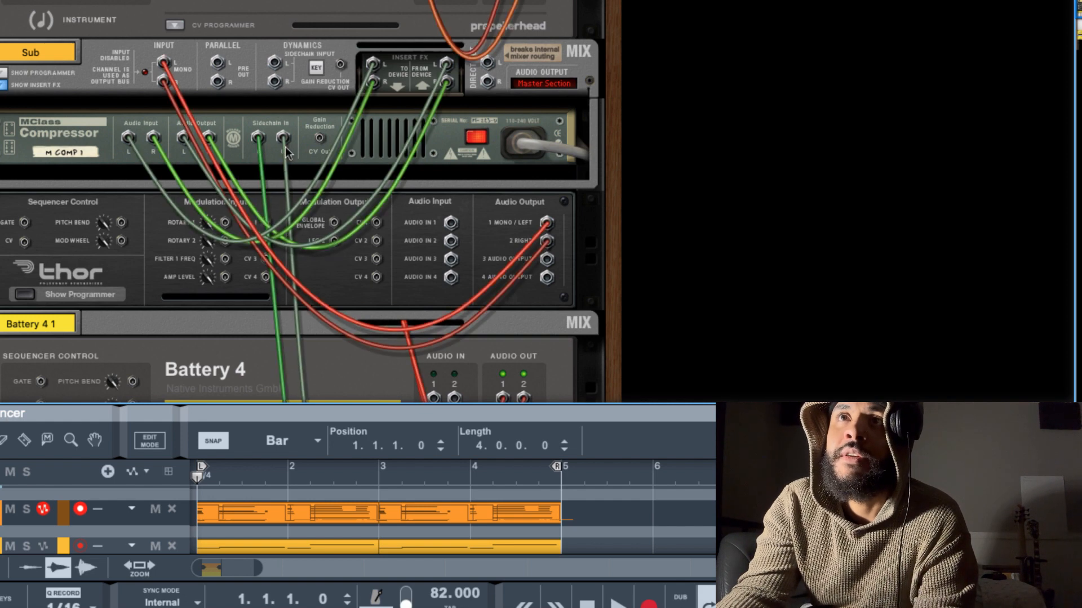
{"action": "mouse_move", "coordinate": [343, 240]}
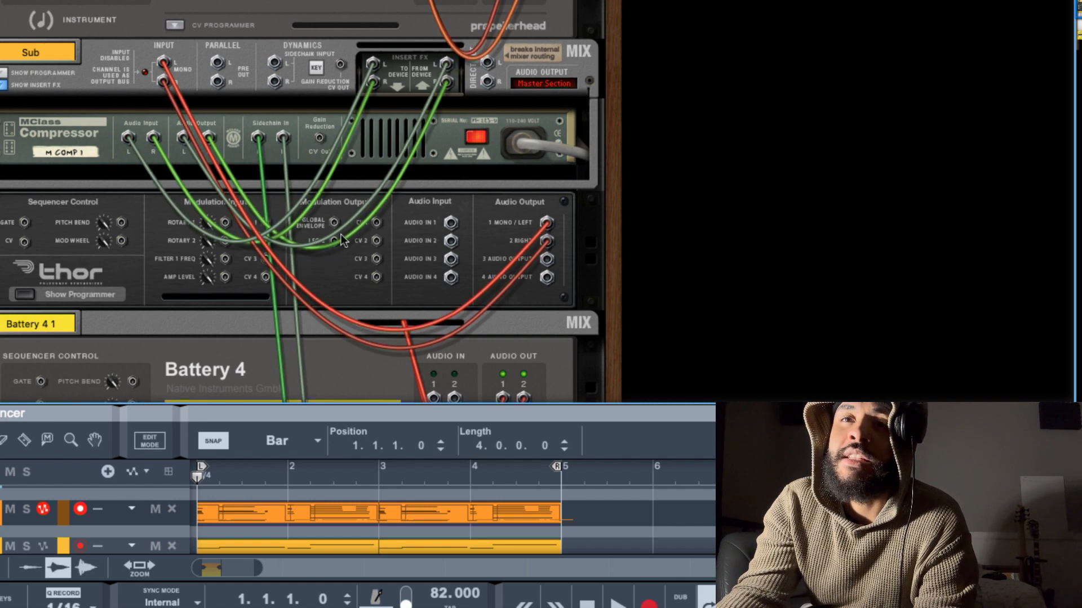
{"action": "mouse_move", "coordinate": [343, 245]}
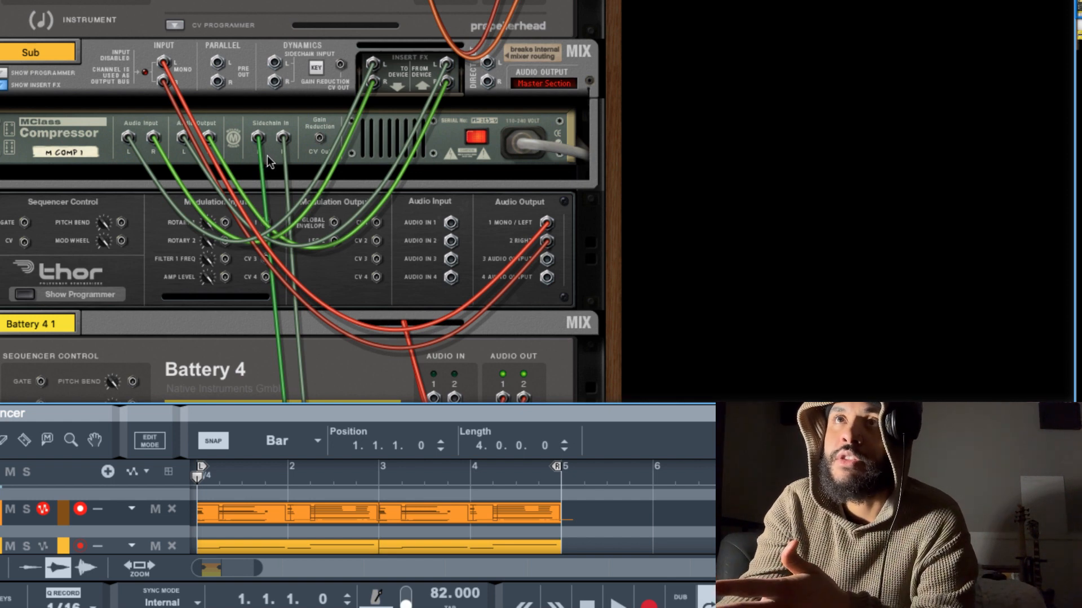
{"action": "mouse_move", "coordinate": [323, 181]}
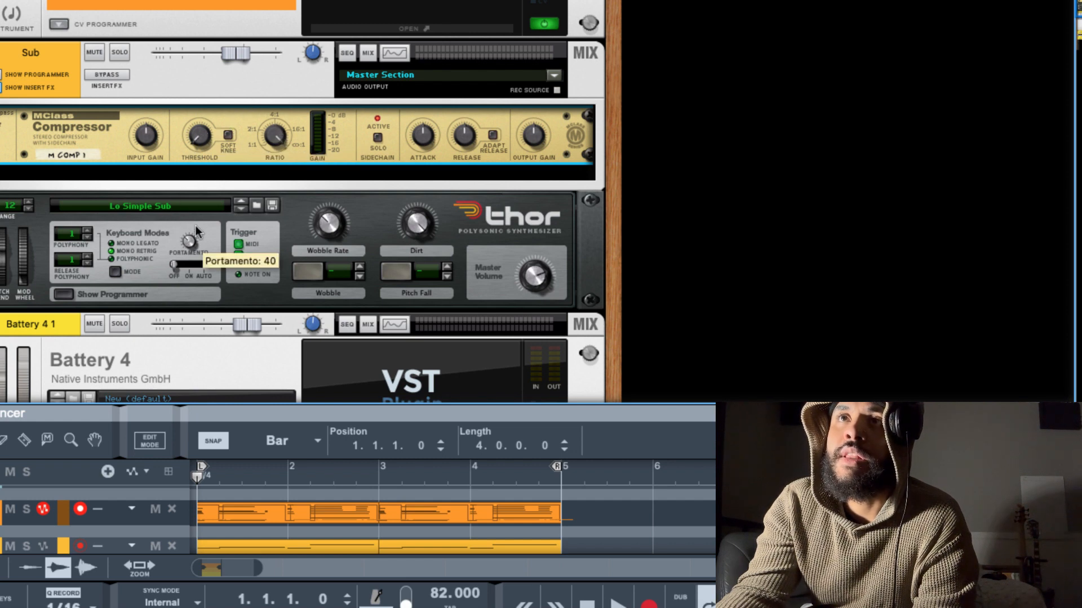
{"action": "scroll", "scroll_direction": "down", "scroll_amount": 3}
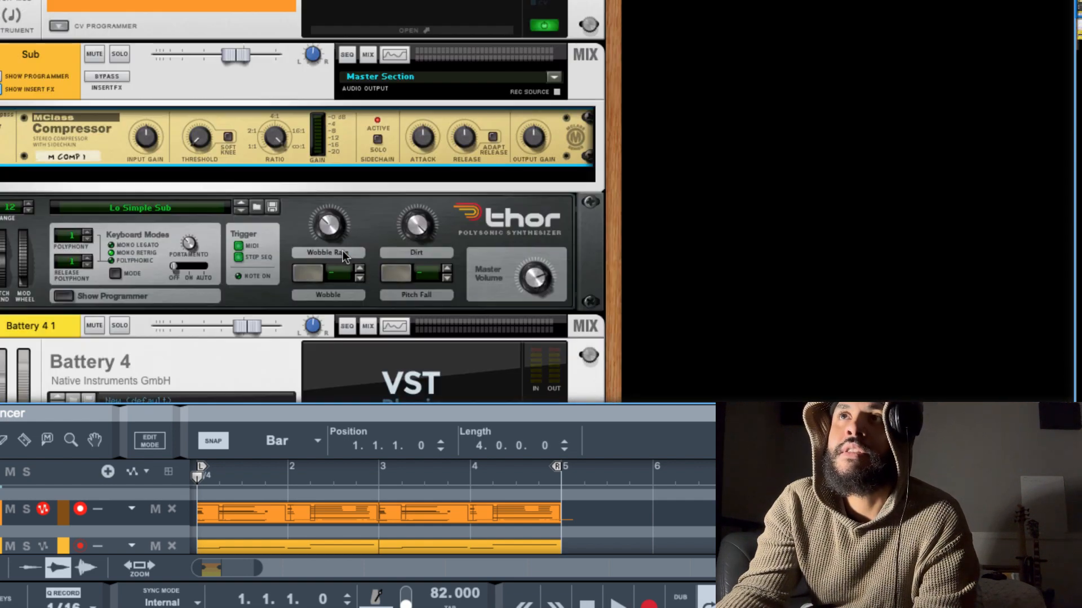
{"action": "mouse_move", "coordinate": [345, 333]}
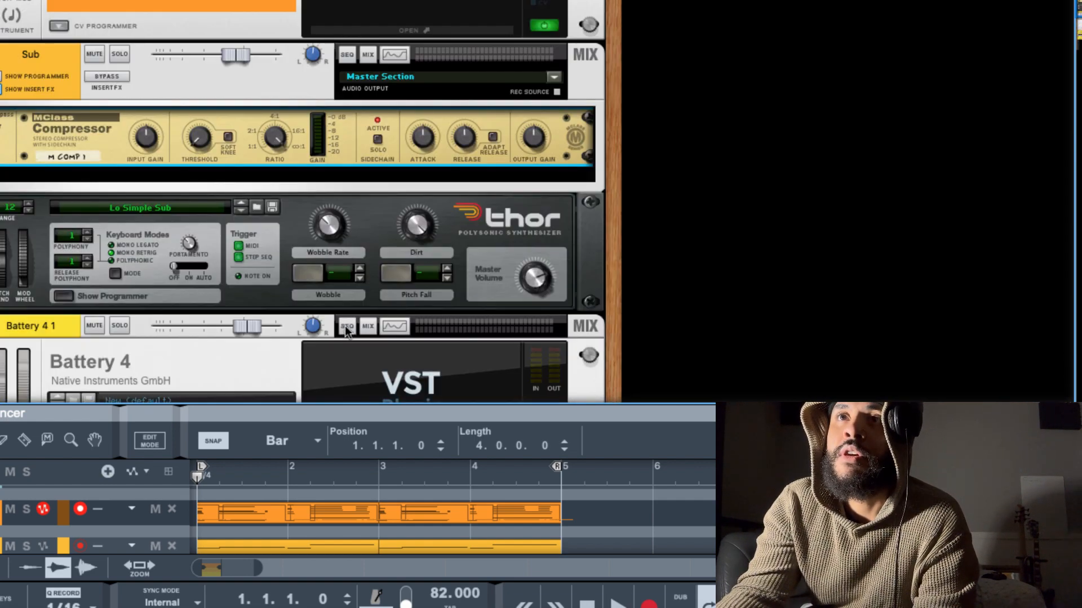